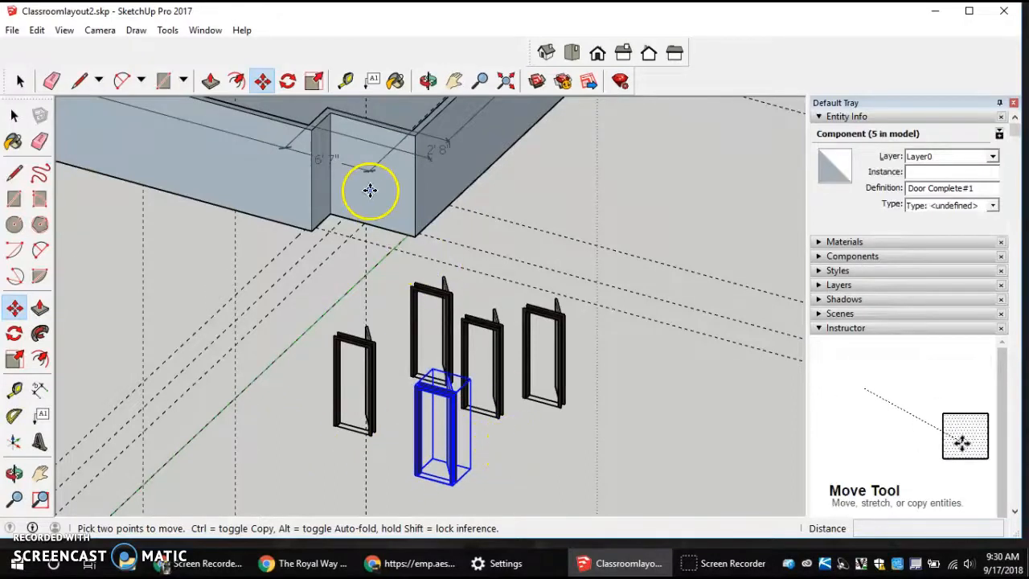
mouse_move(553, 370)
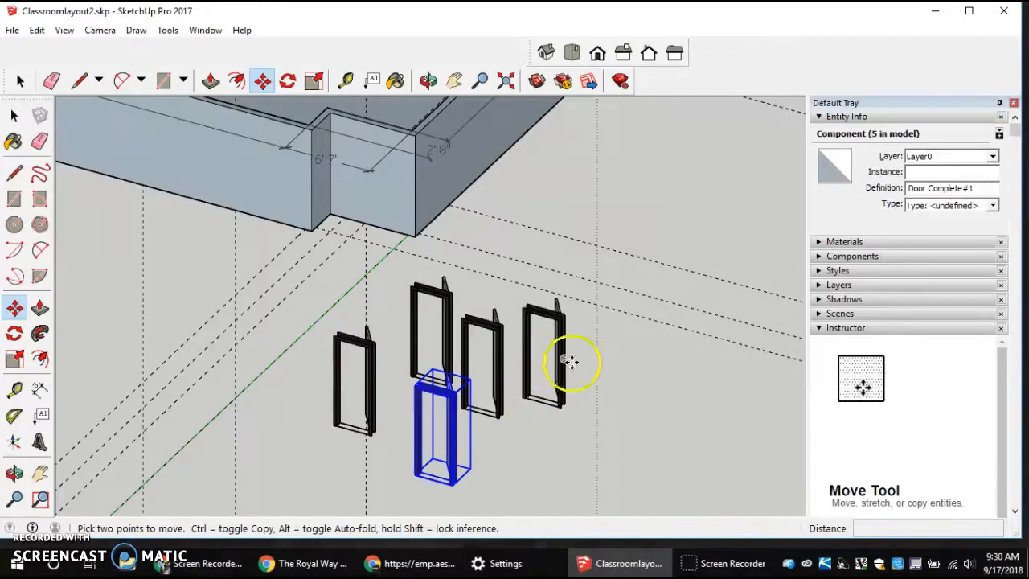
mouse_move(562, 328)
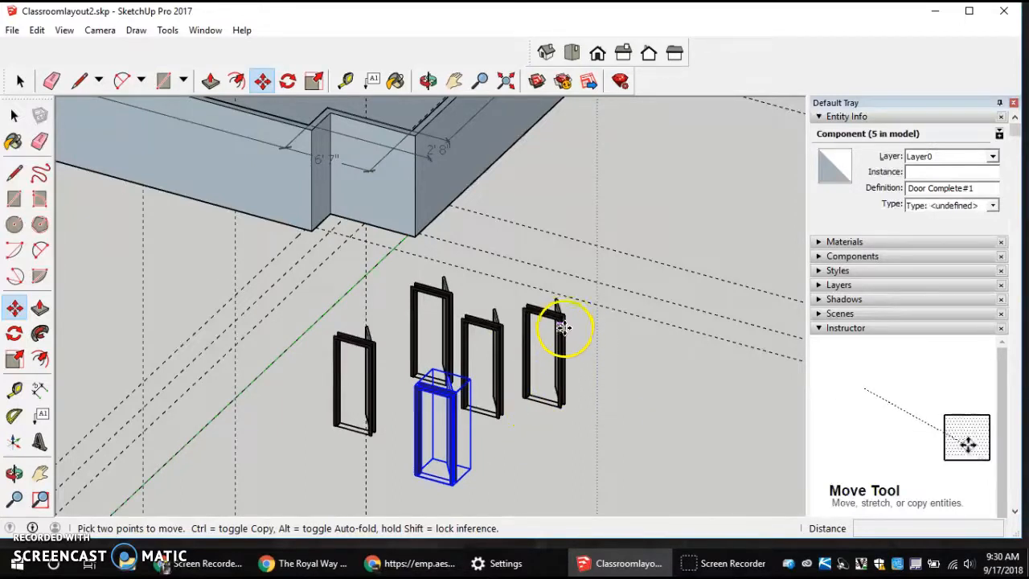
mouse_move(413, 303)
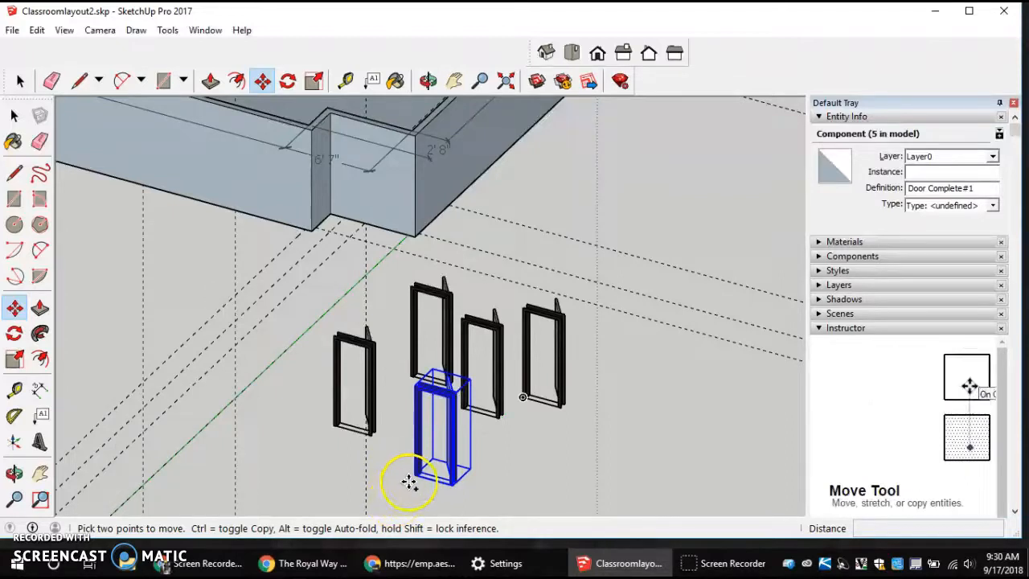
Copy a door component with Move+Ctrl and position the sixth copy beside the others
left_click_drag(410, 483, 290, 483)
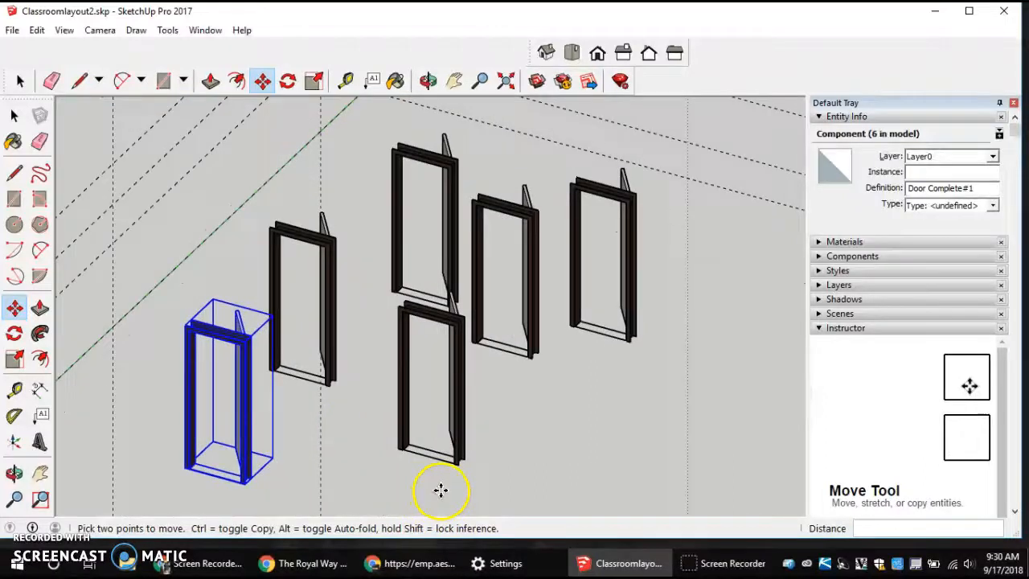
left_click_drag(440, 490, 414, 465)
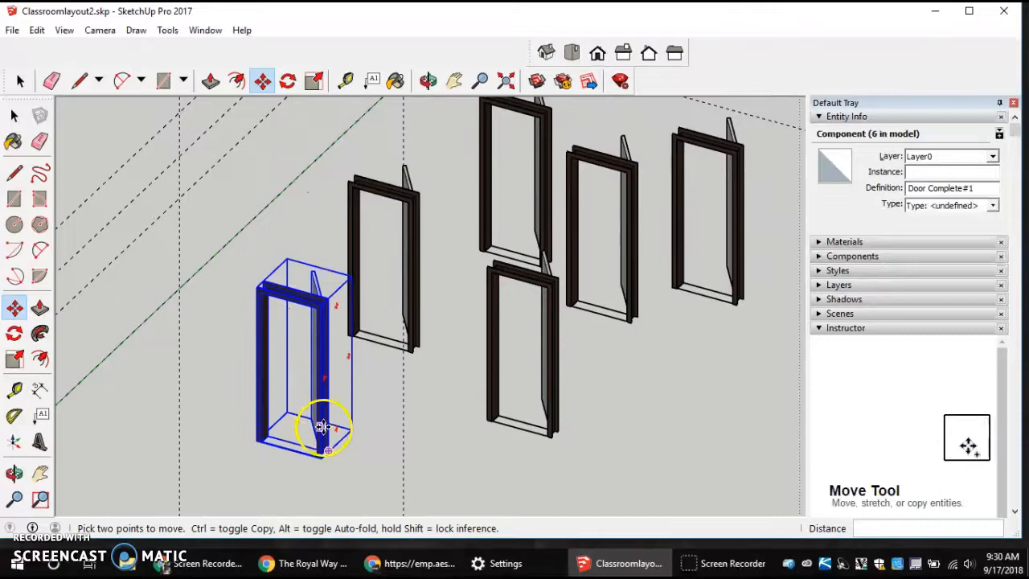
Flip the copied door along its component axes, finishing with Component's Red
right_click(319, 428)
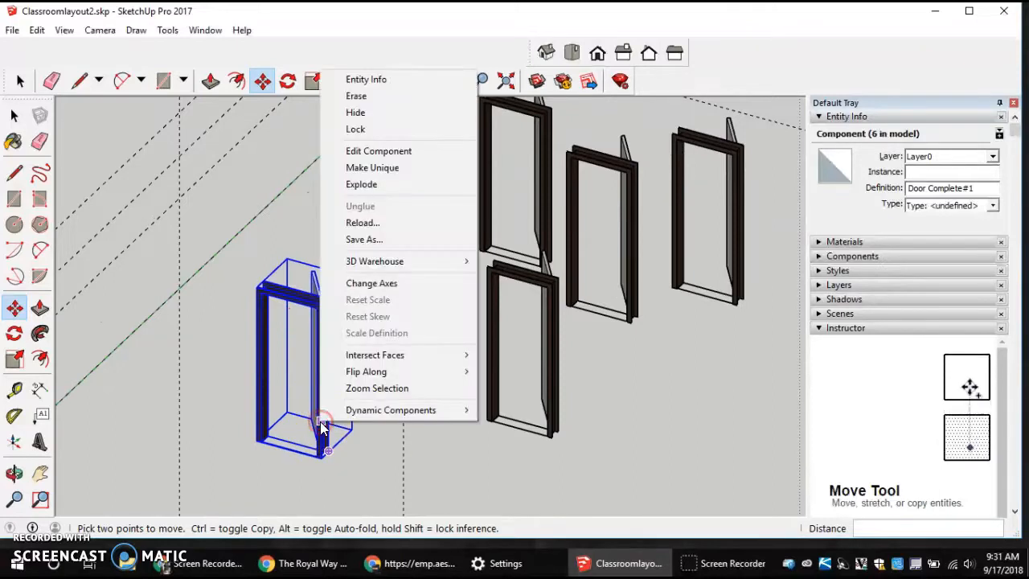
mouse_move(366, 372)
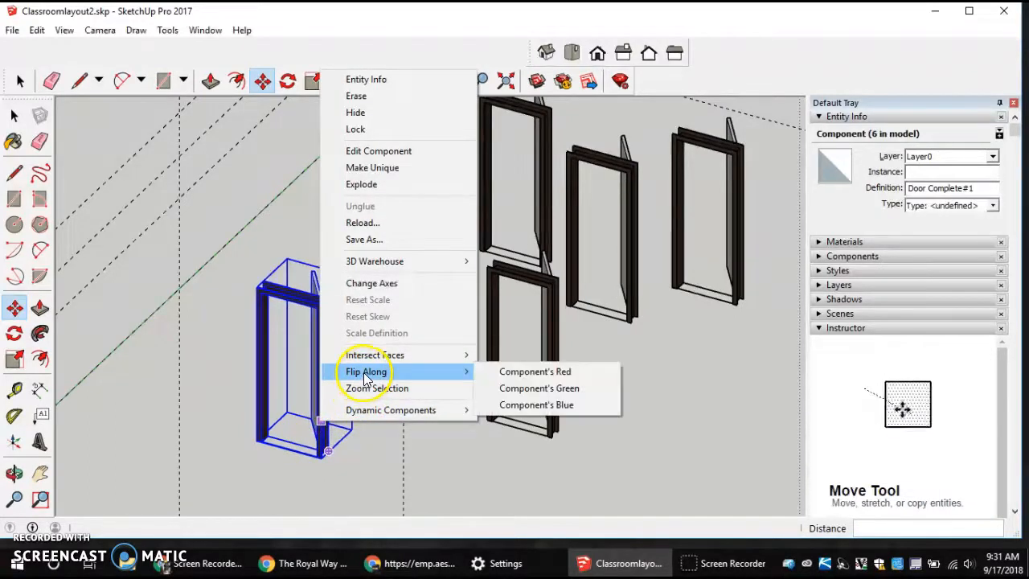
left_click(534, 388)
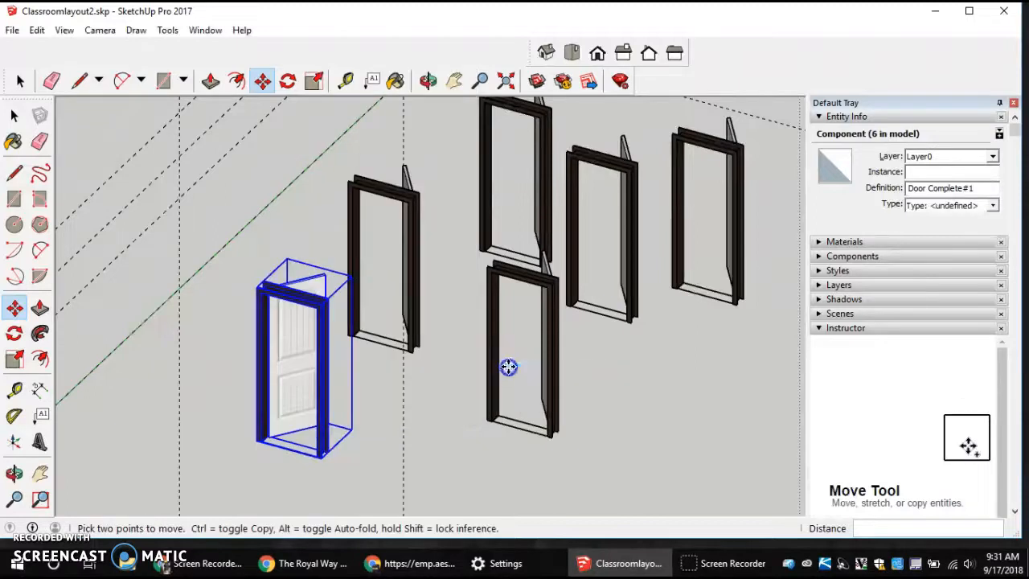
mouse_move(324, 403)
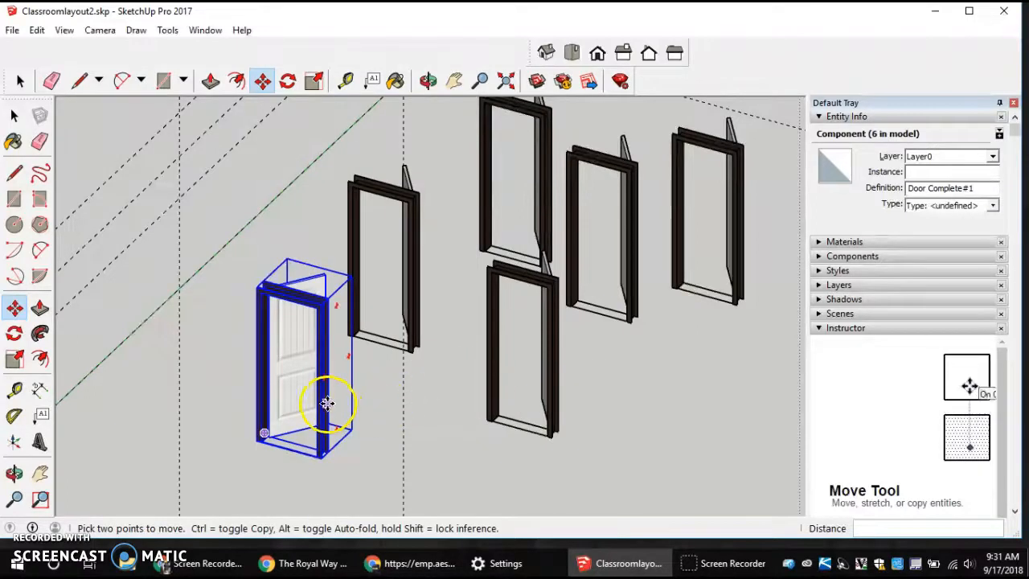
right_click(328, 402)
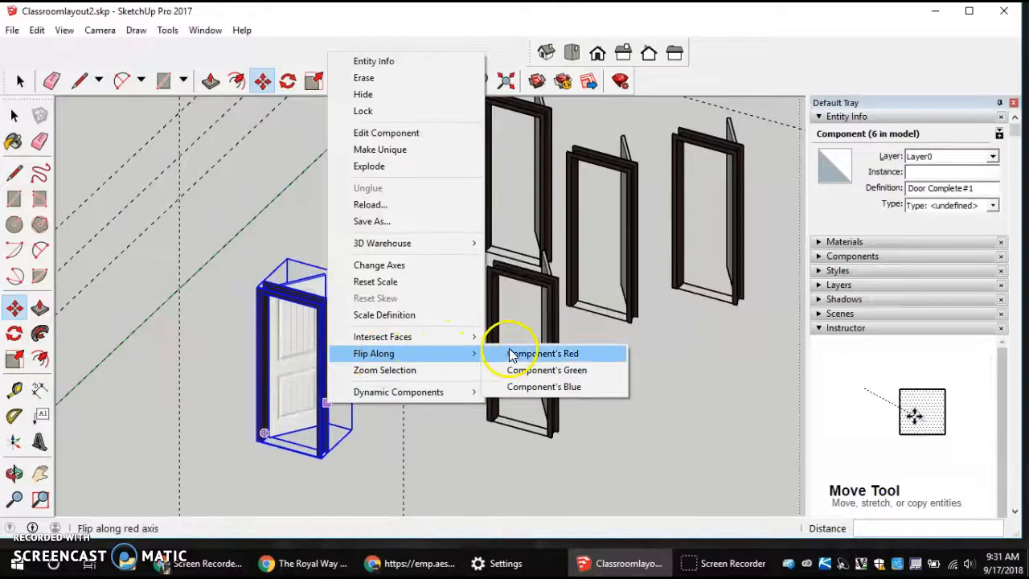
left_click(543, 353)
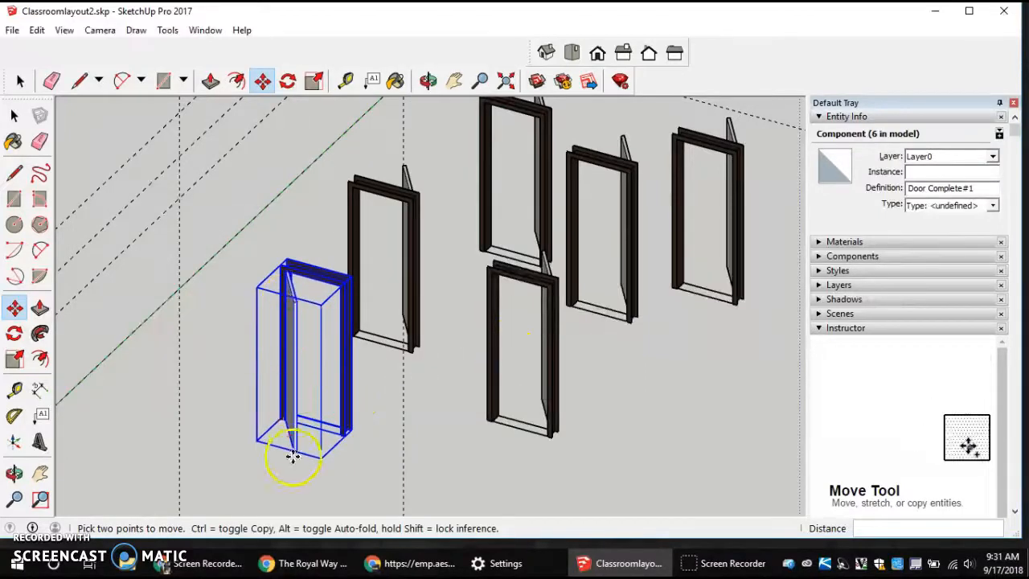
mouse_move(397, 359)
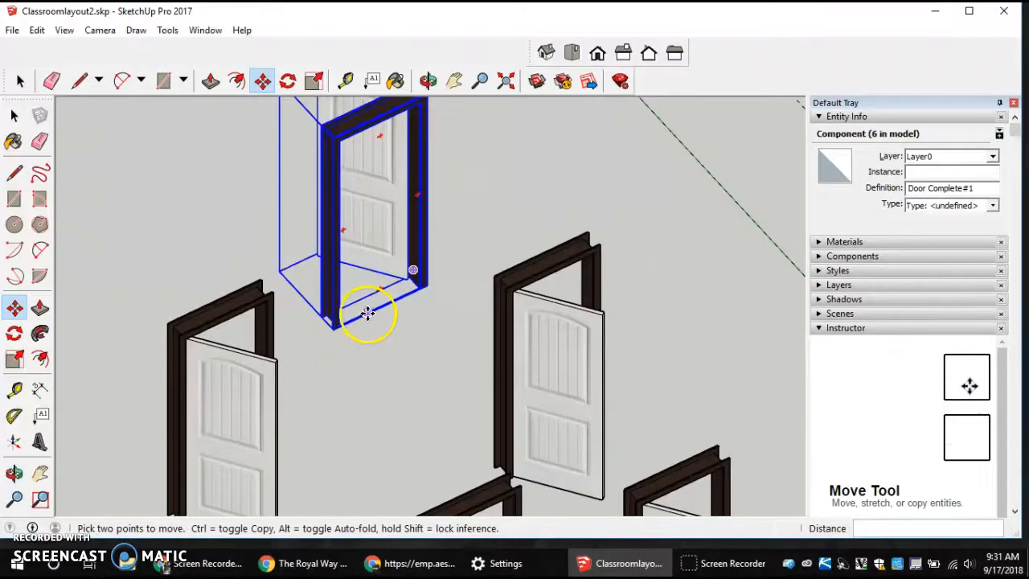
mouse_move(377, 309)
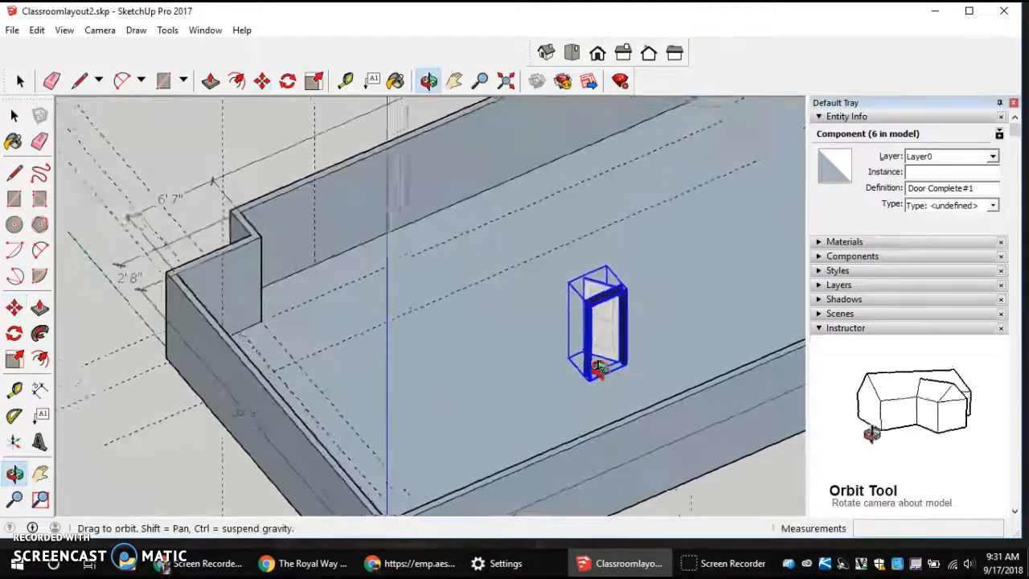
Orbit the view toward the classroom walls near the corner
left_click_drag(598, 366, 460, 370)
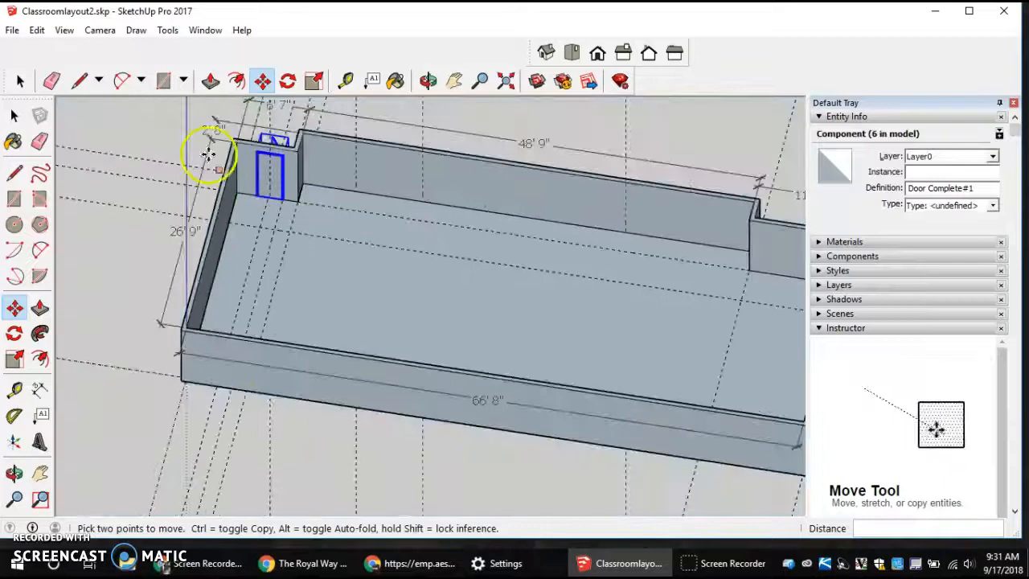
Settle the door in the wall notch between the 6'7" and 2'8" dimensions
left_click(425, 80)
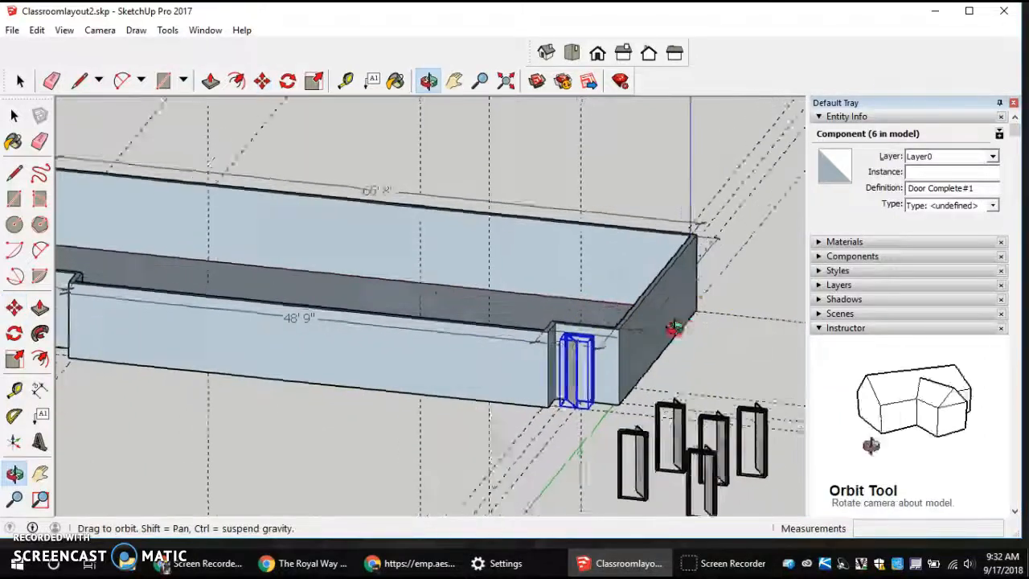
left_click(259, 81)
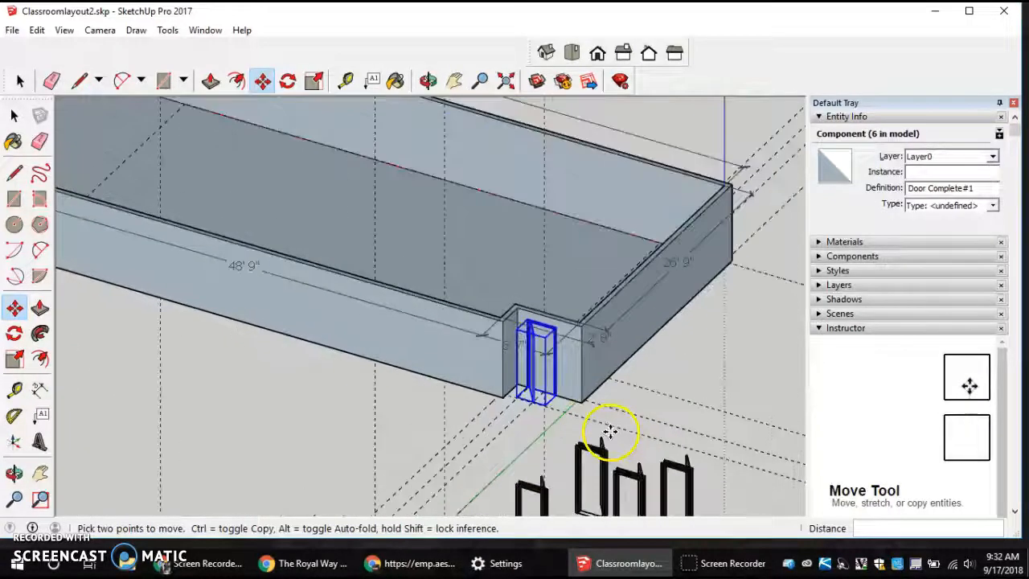
left_click(427, 78)
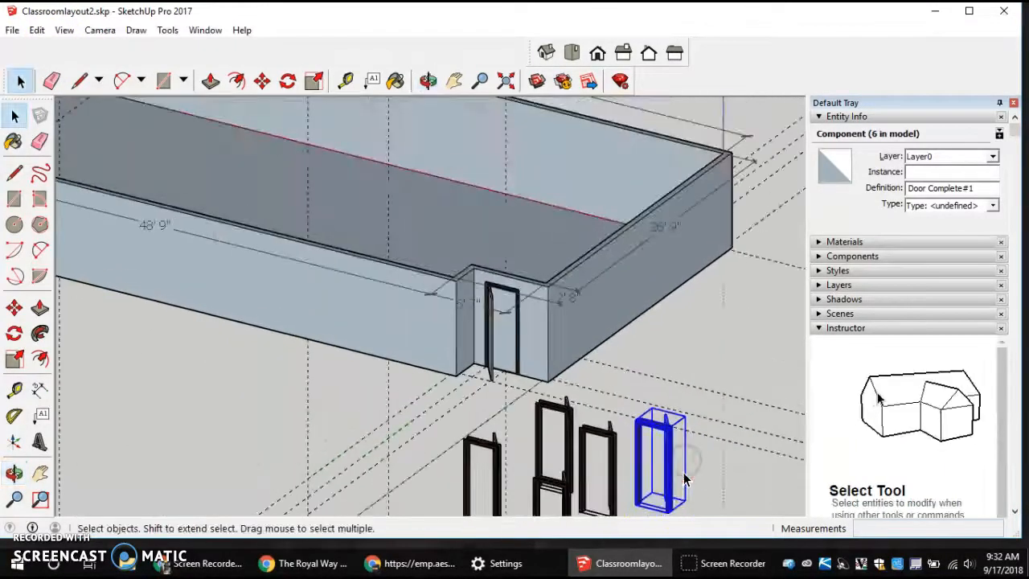
Flip another ground door copy along Component's Red to reverse its swing, then orbit
right_click(659, 467)
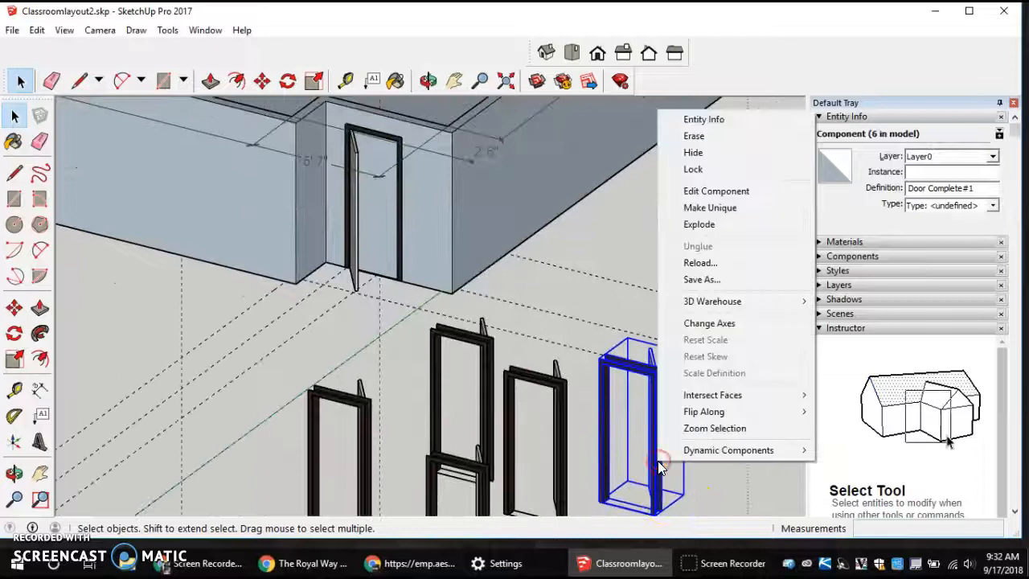
mouse_move(703, 411)
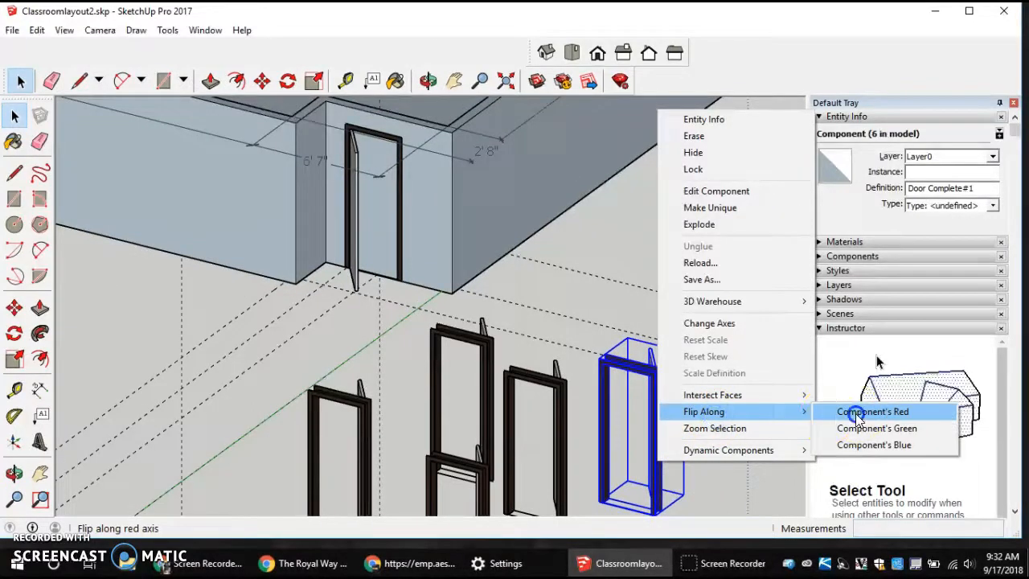
left_click(872, 412)
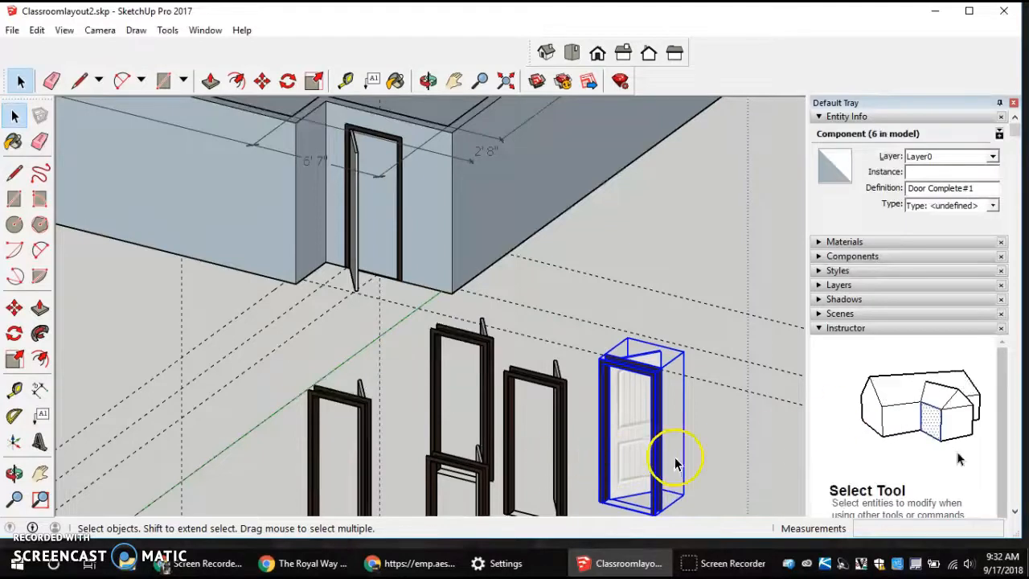
right_click(676, 458)
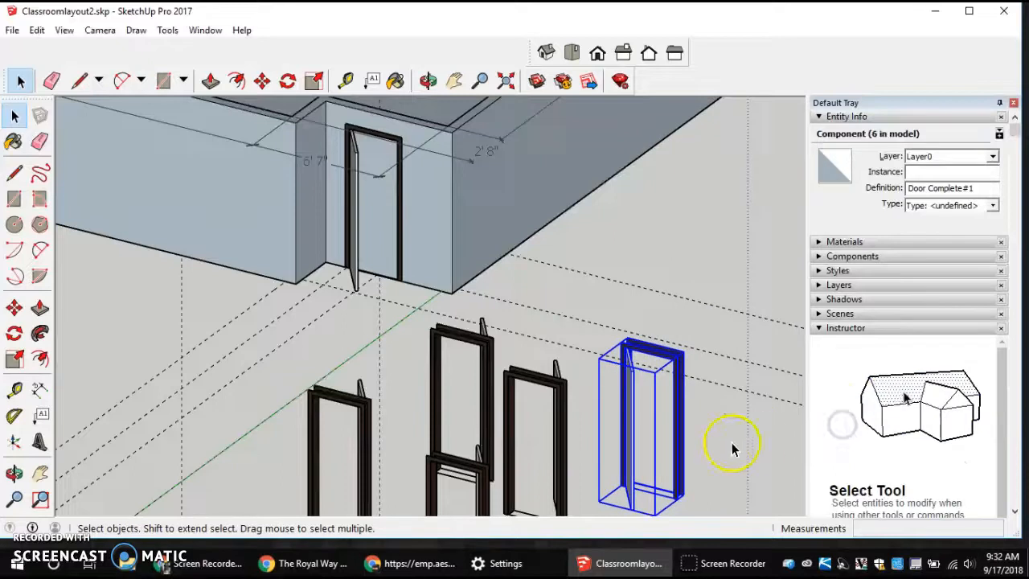
left_click(428, 80)
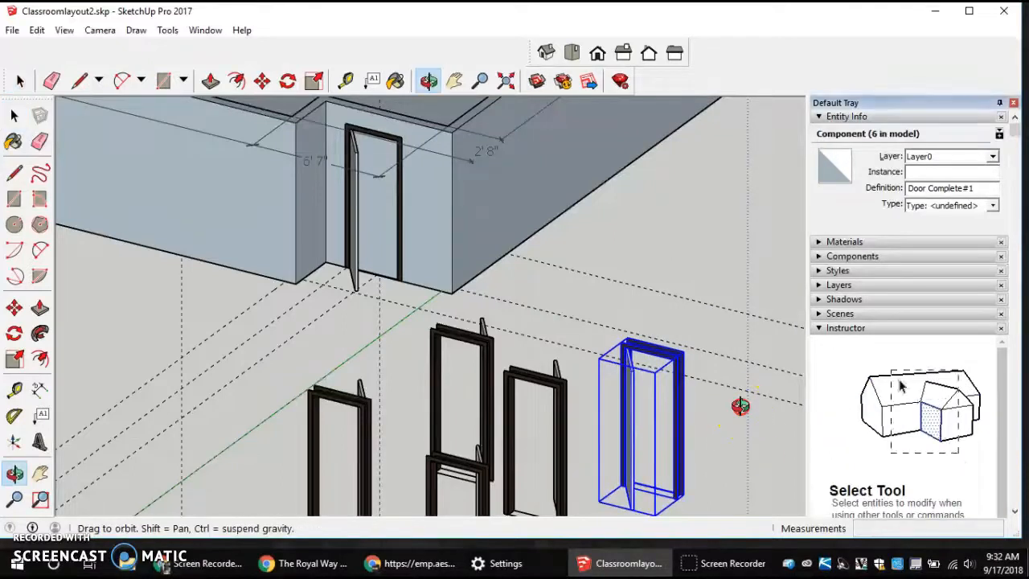
left_click_drag(739, 406, 314, 421)
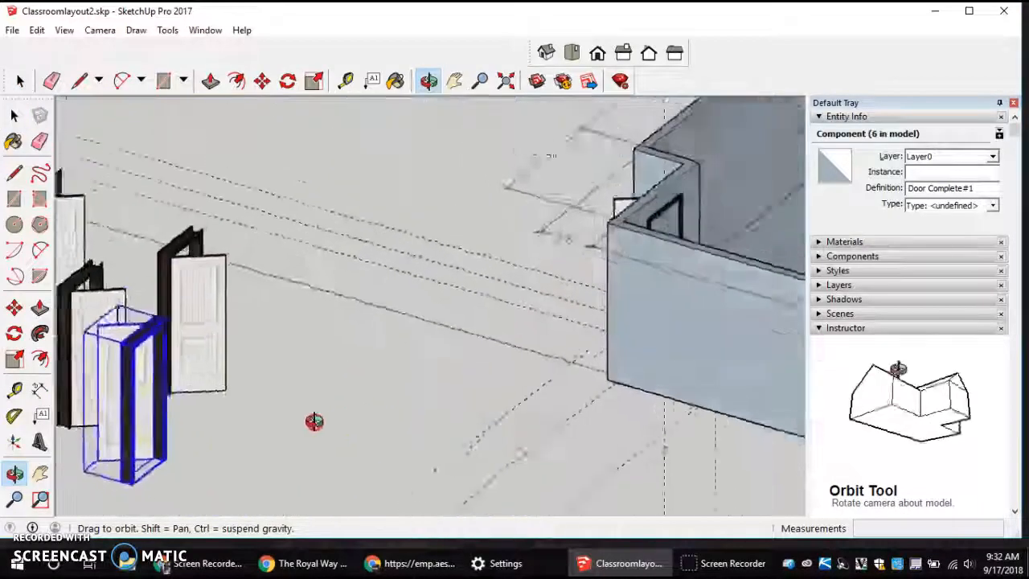
Move the flipped door onto the long 48'9" wall edge at the guideline
left_click(260, 80)
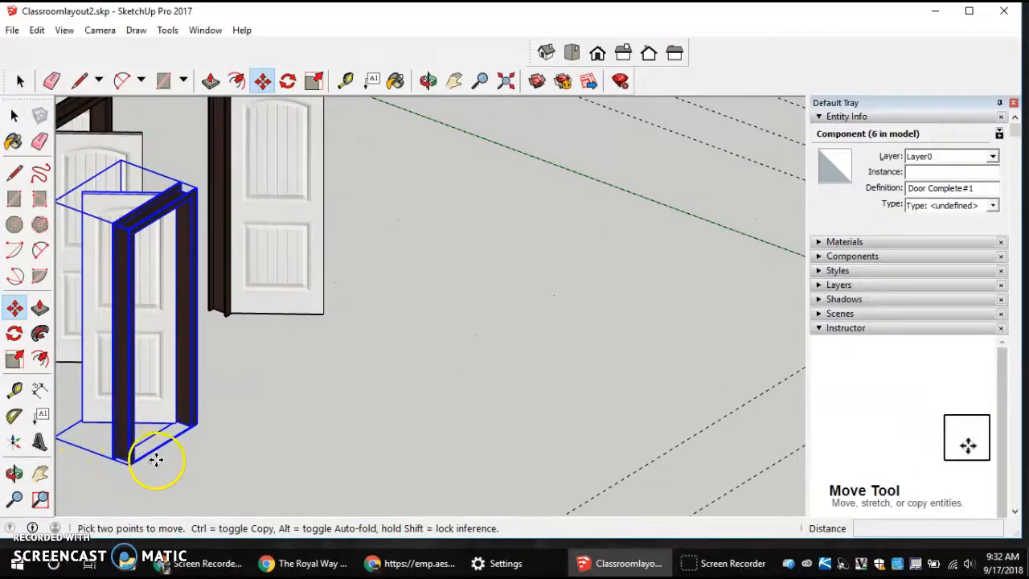
mouse_move(163, 443)
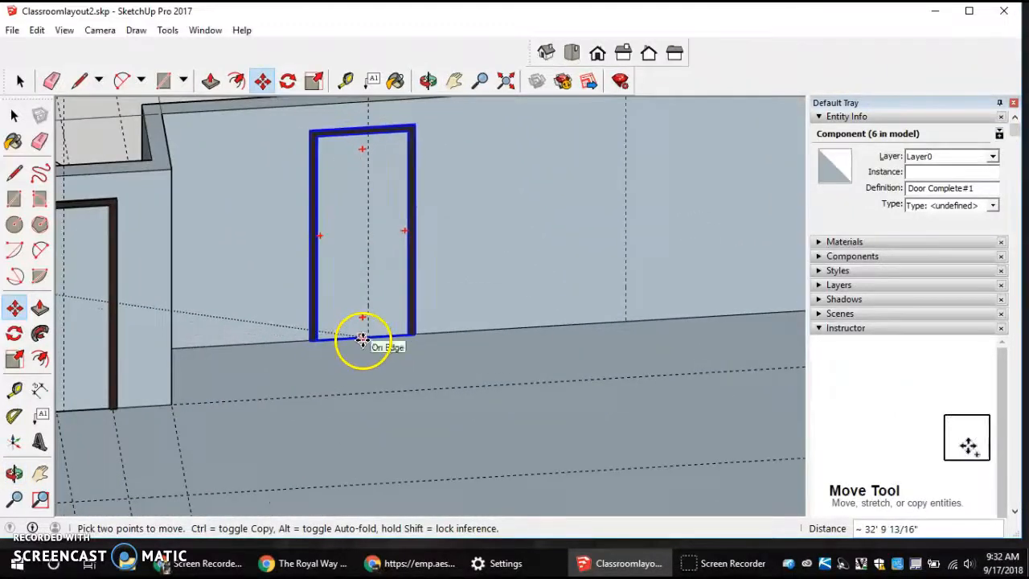
left_click_drag(363, 336, 379, 334)
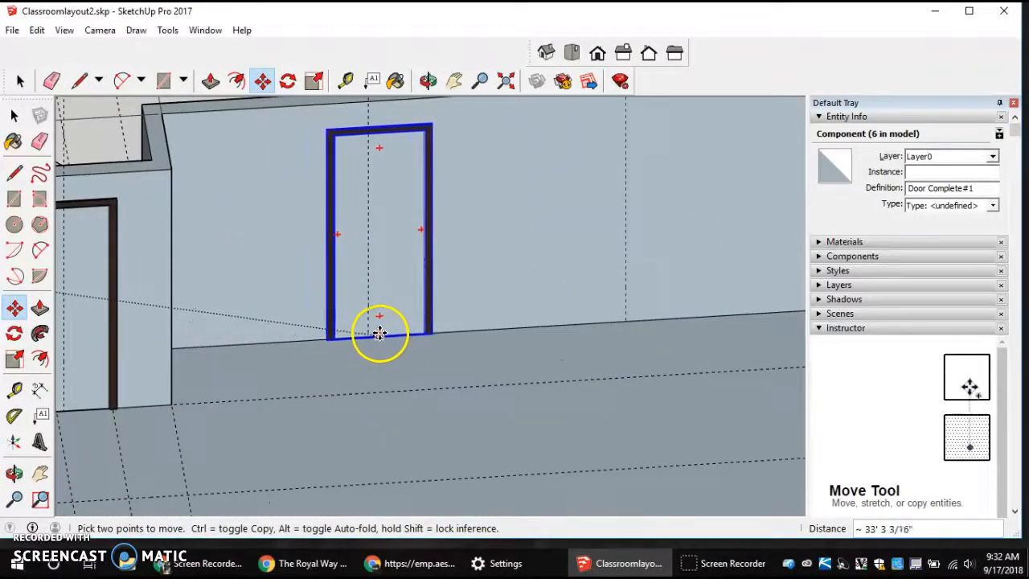
left_click_drag(380, 334, 368, 335)
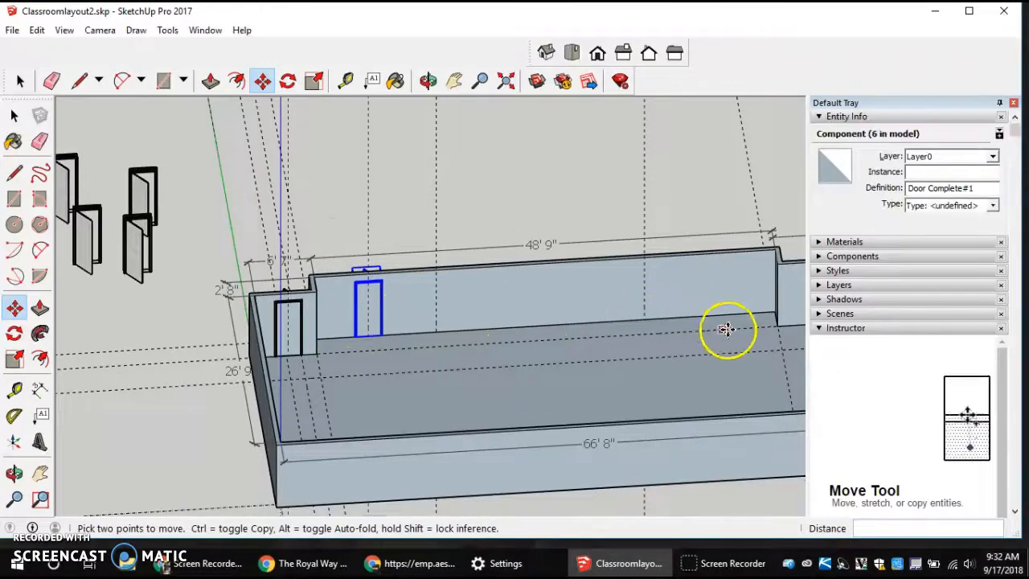
left_click(428, 80)
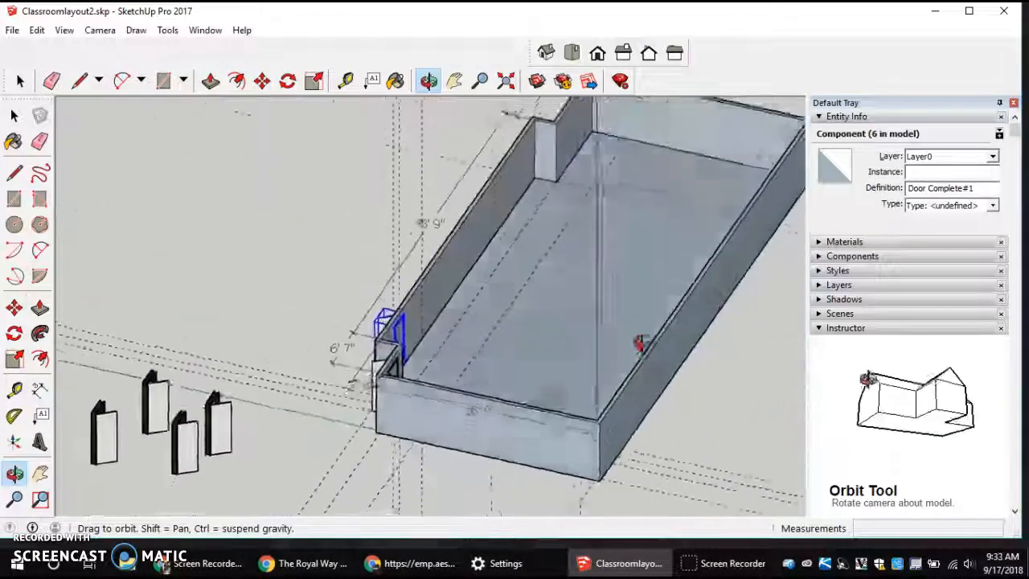
left_click(261, 81)
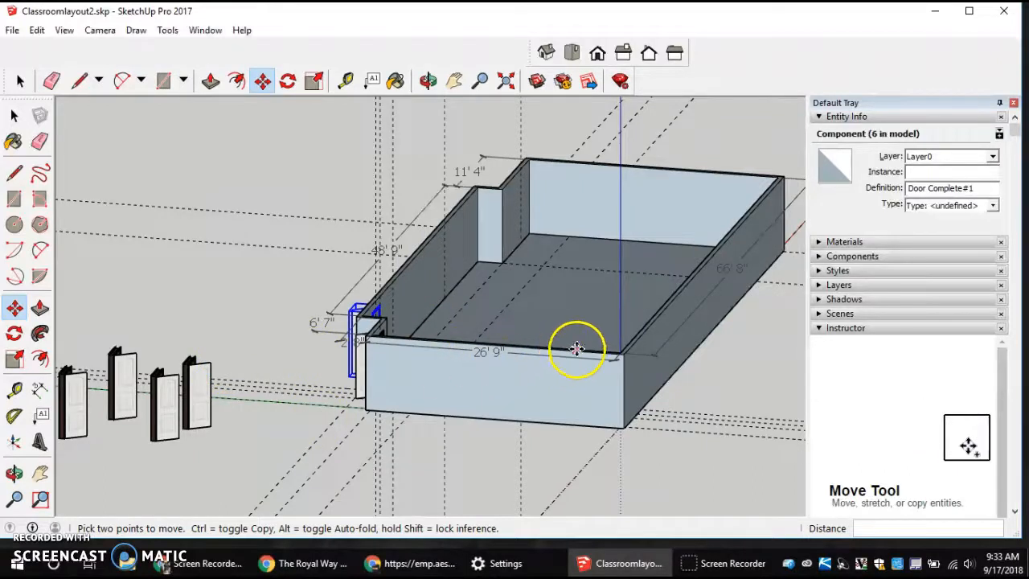
mouse_move(570, 119)
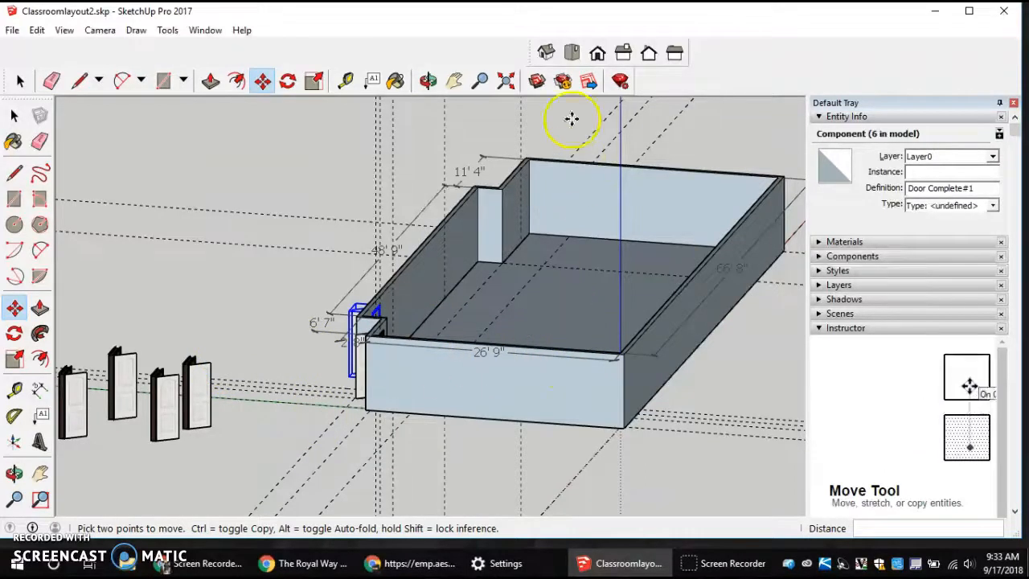
mouse_move(537, 81)
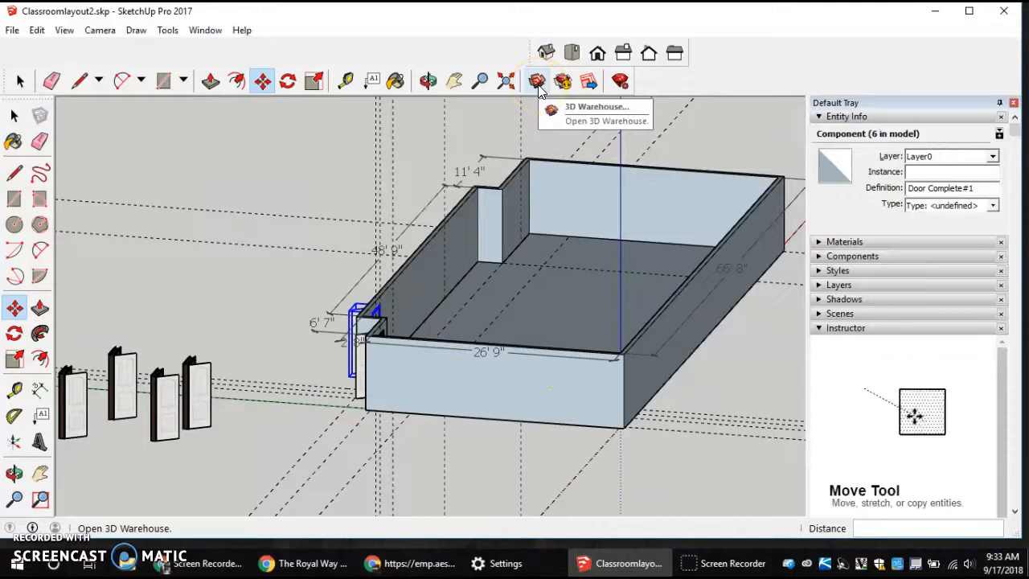